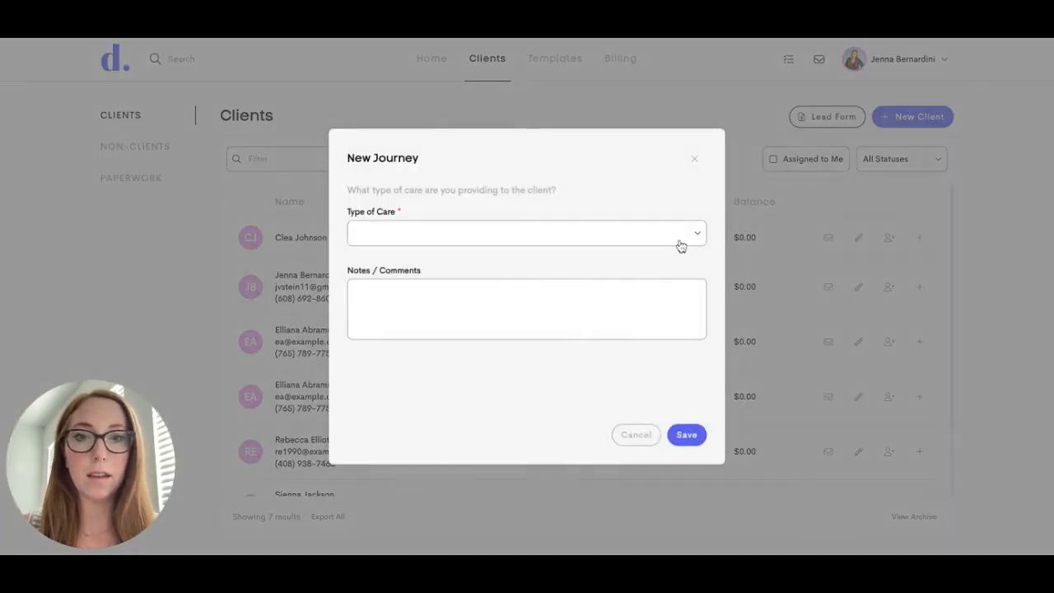
Step: Expand the Type of Care choices in the new journey form
left_click(527, 234)
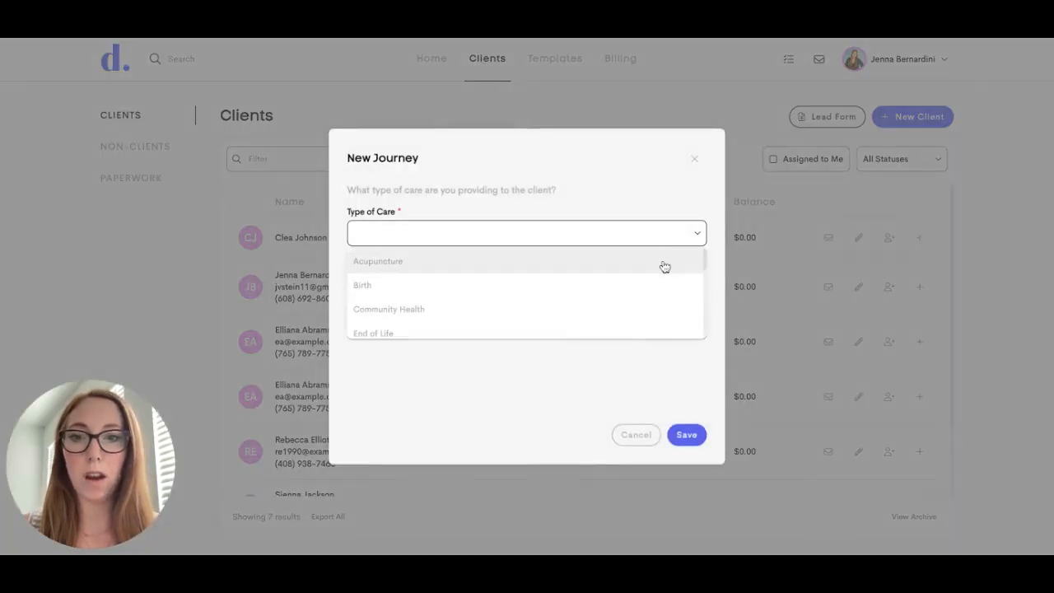